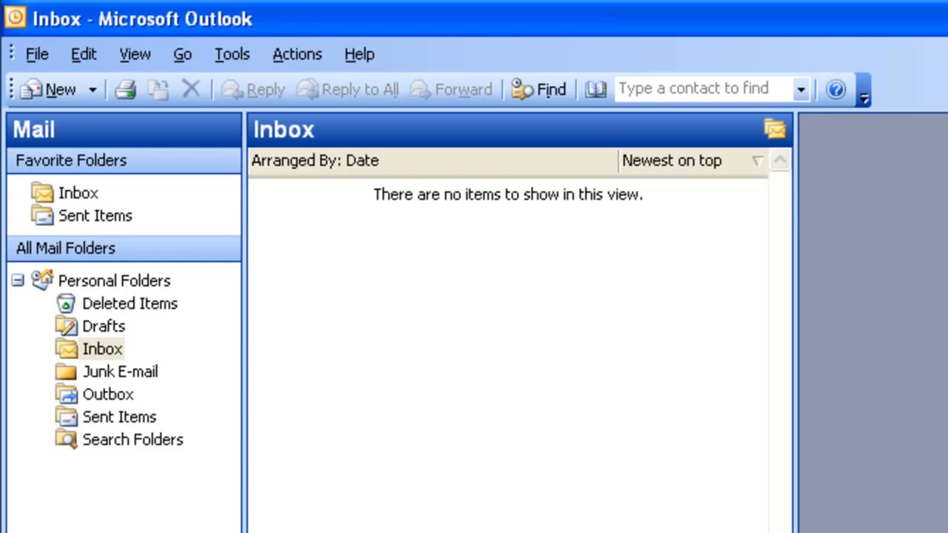
Start the E-mail Accounts wizard from the Tools menu to add a new account
left_click(233, 53)
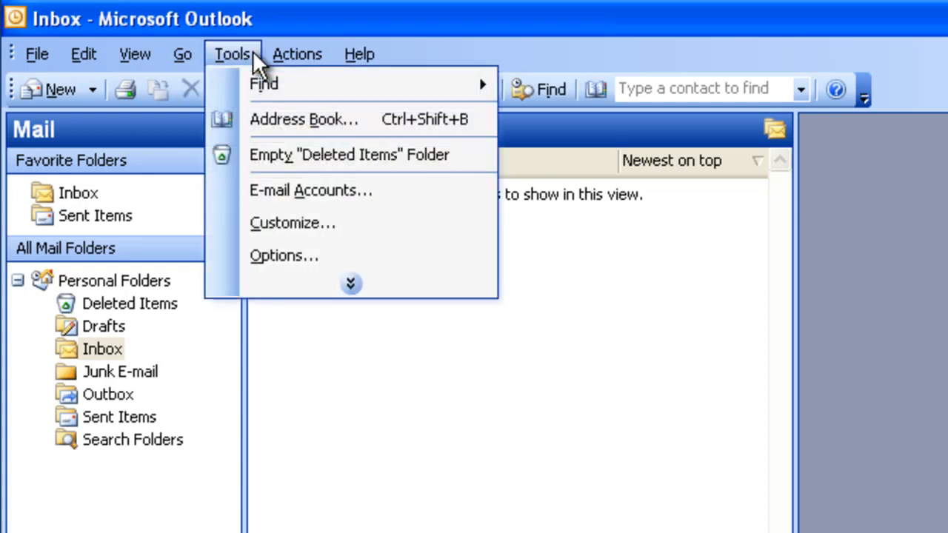
left_click(311, 189)
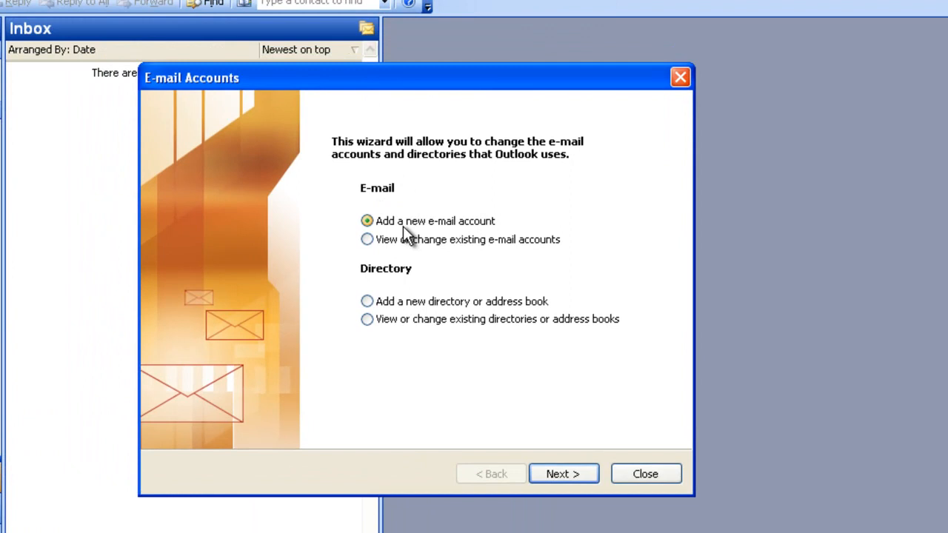
mouse_move(563, 475)
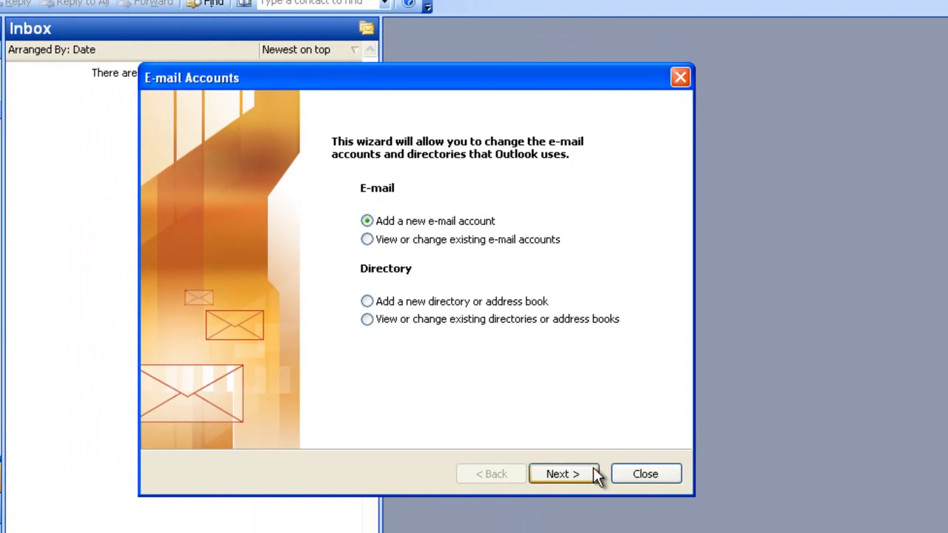
Continue the wizard and choose POP3 as the new account's server type
left_click(563, 474)
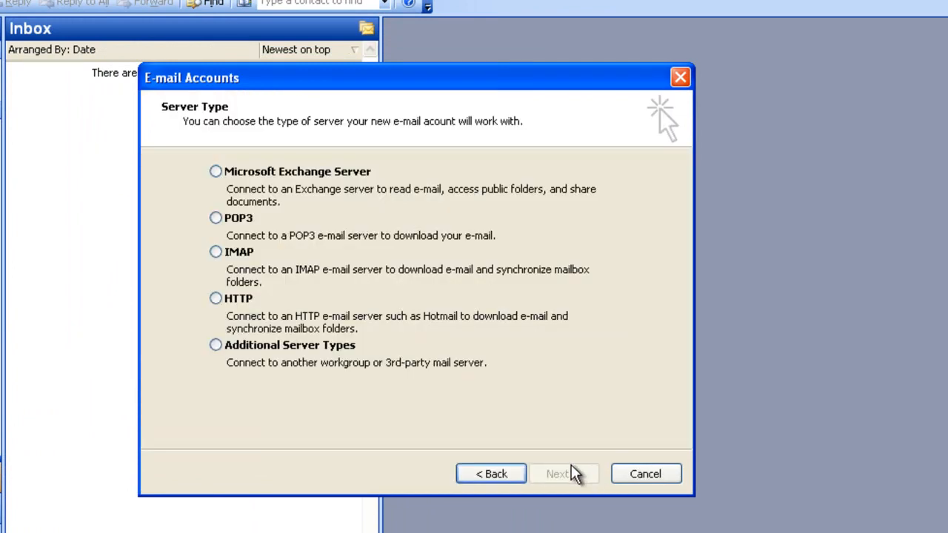
mouse_move(329, 235)
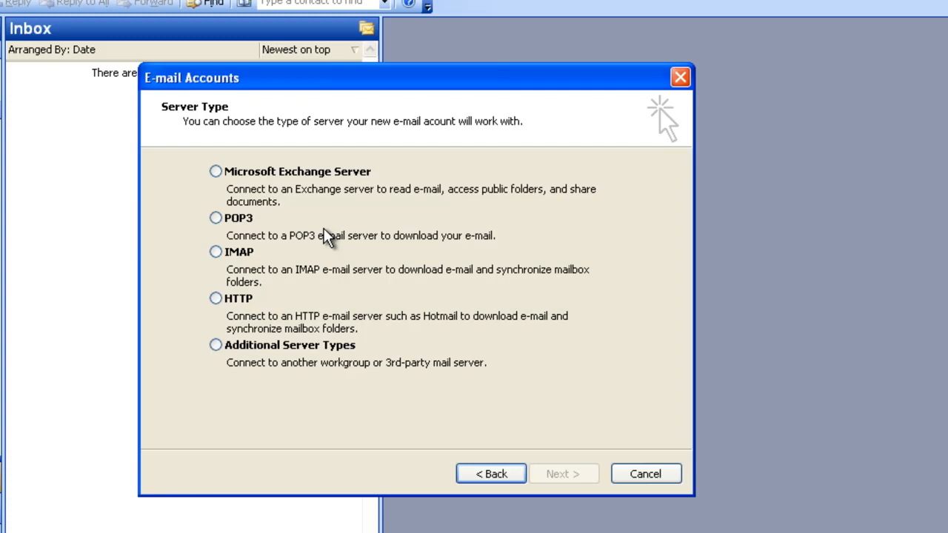
left_click(216, 216)
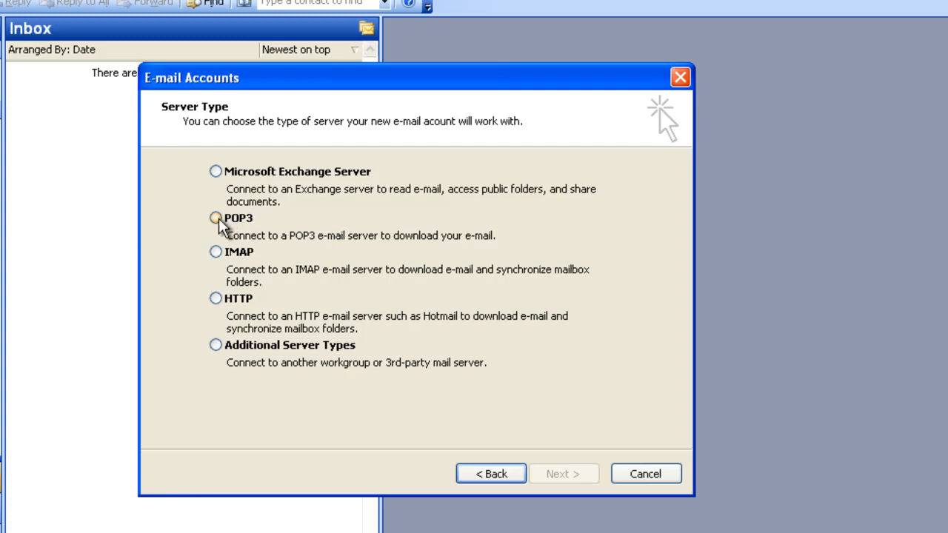
left_click(217, 218)
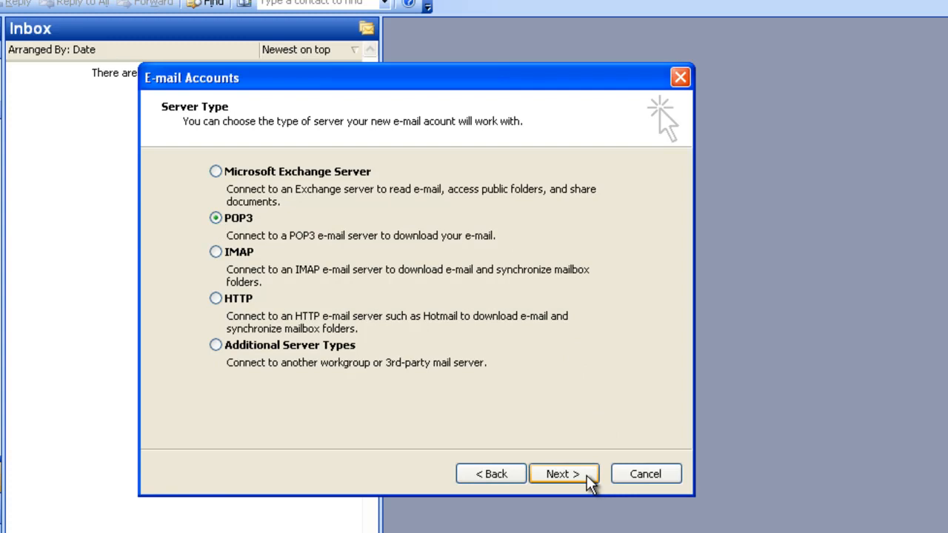
Enter the account holder's name, e-mail address and logon user name 'johnsmith'
left_click(563, 474)
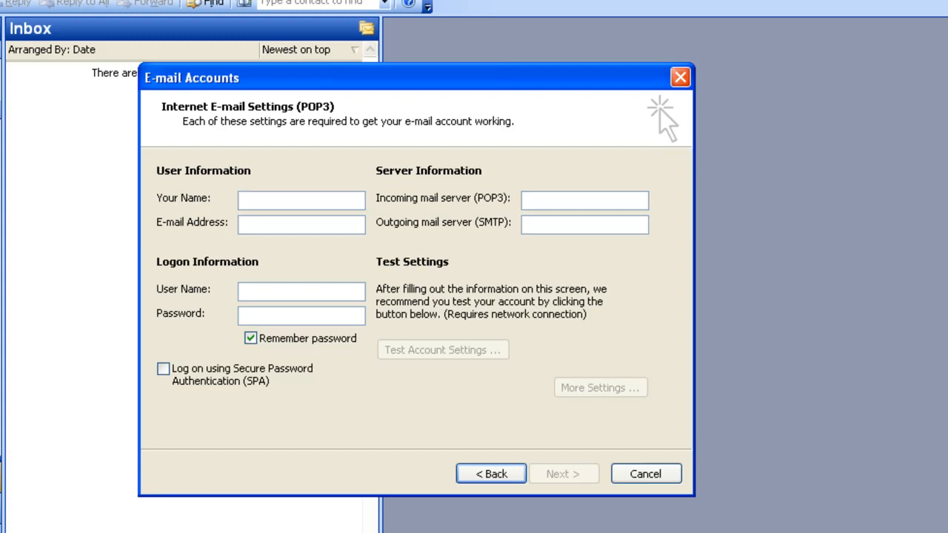
type("John Smith")
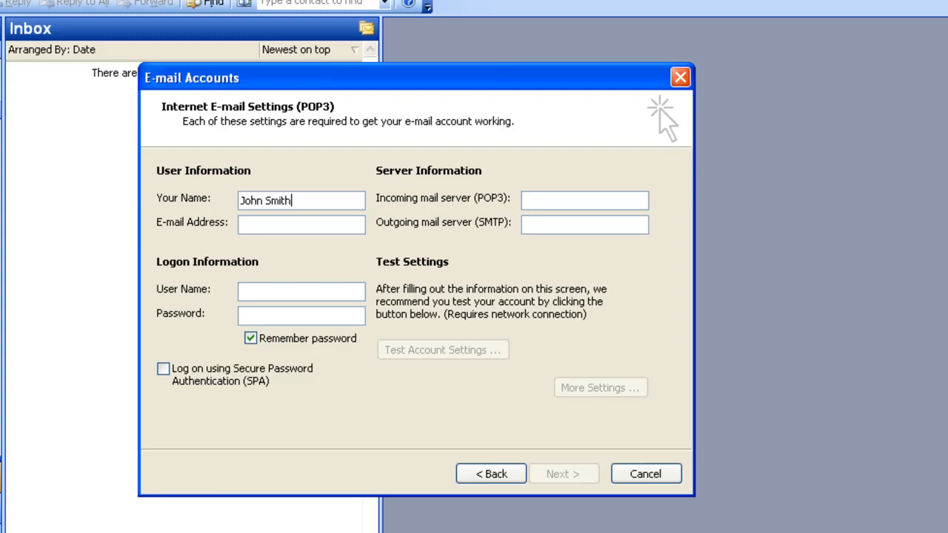
left_click(301, 224)
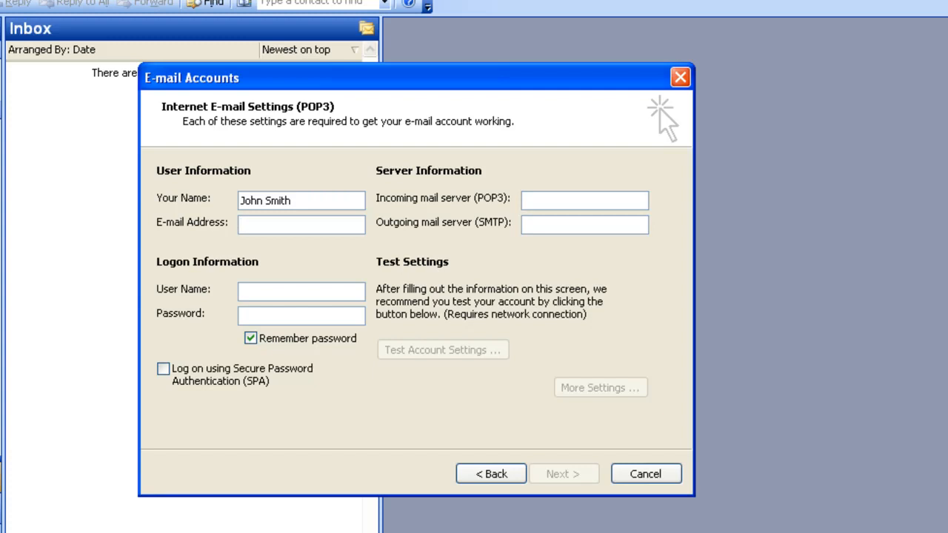
type("joh")
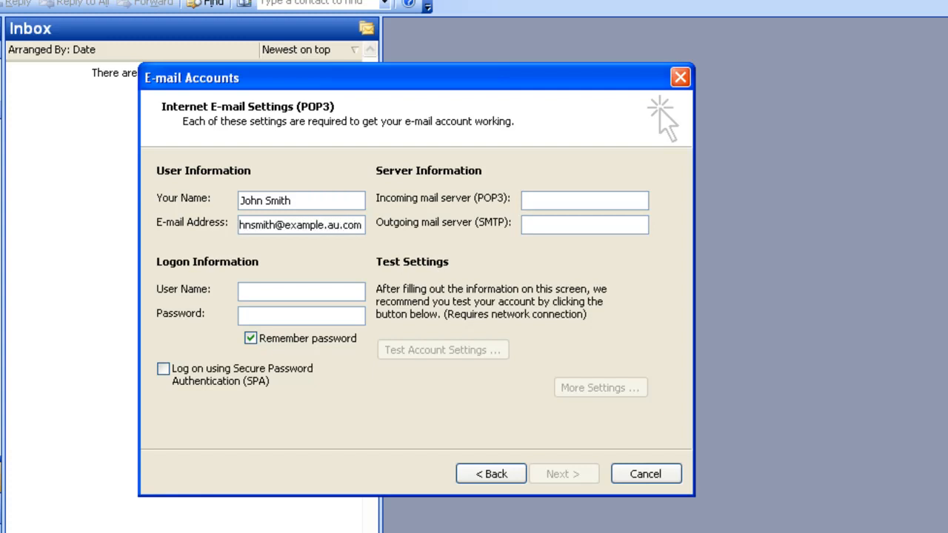
type("johnsmith")
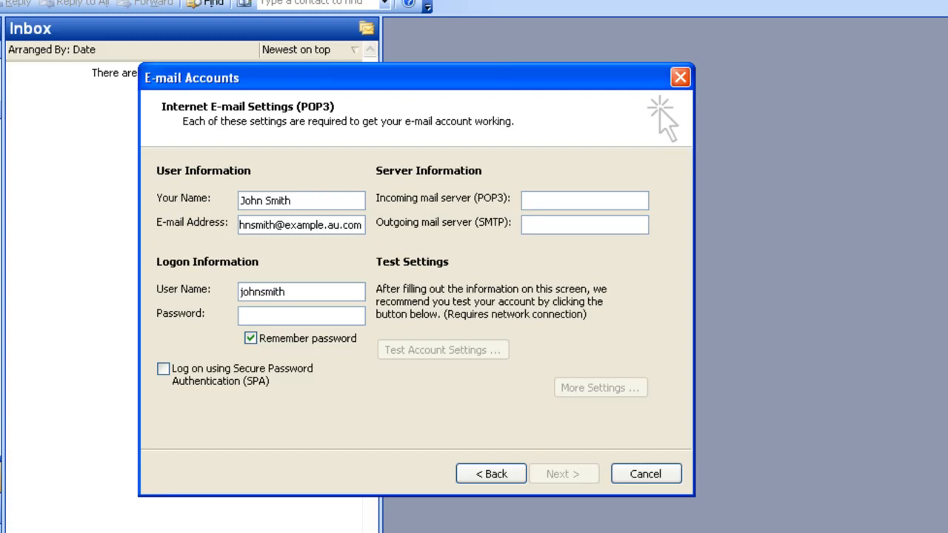
Set incoming server pop.example.au.com and outgoing server smtp.example.au.com
left_click(584, 200)
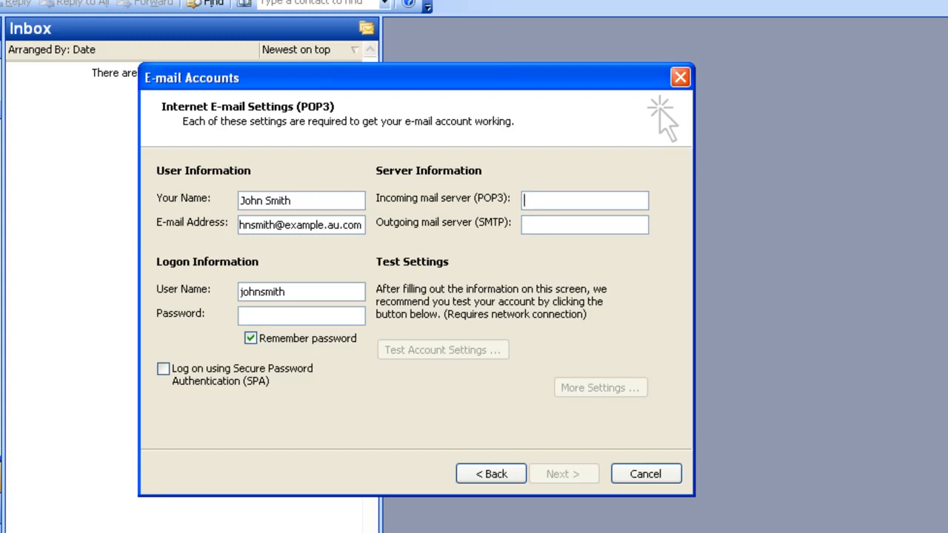
type("pop")
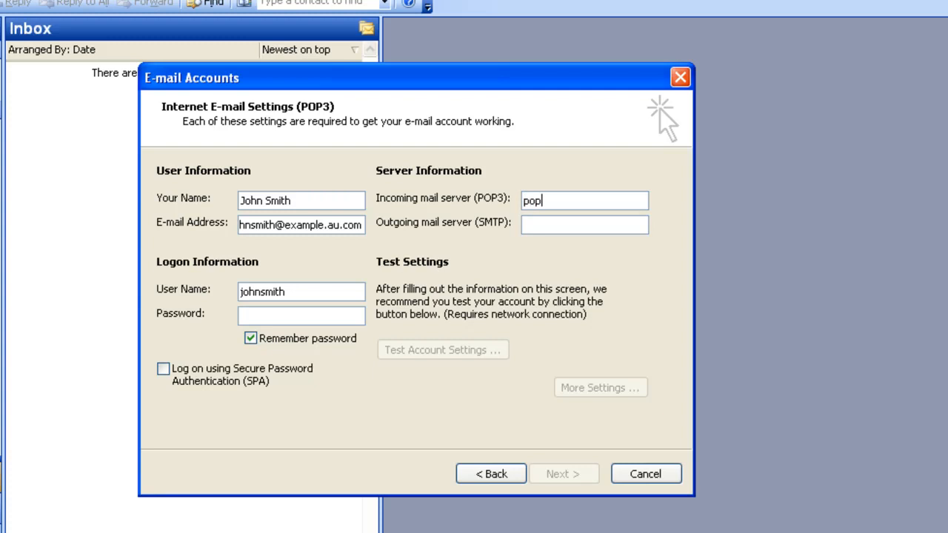
type(".")
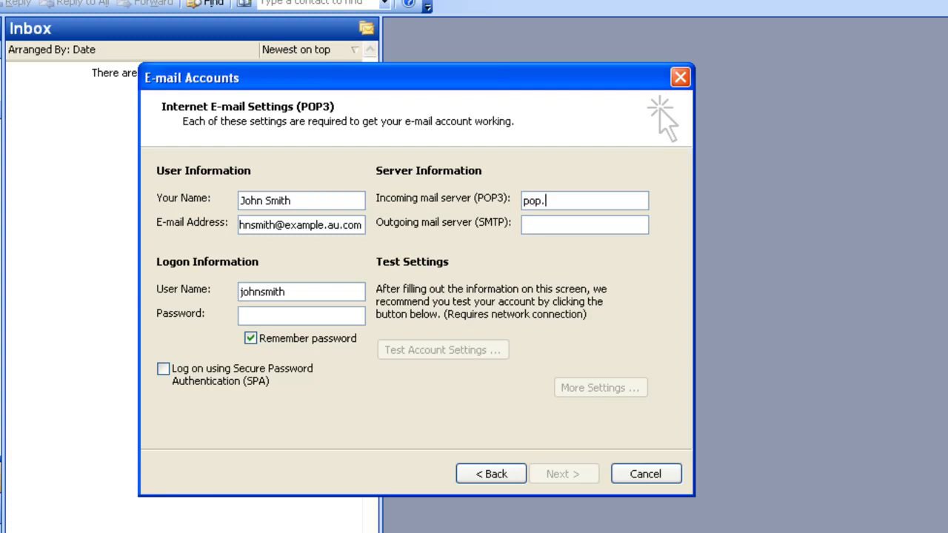
type("example.au.com")
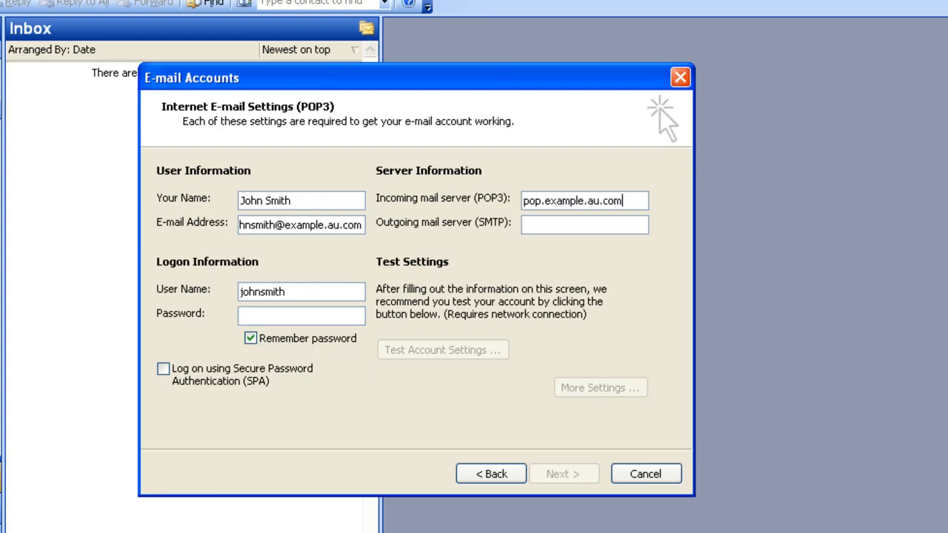
left_click(584, 224)
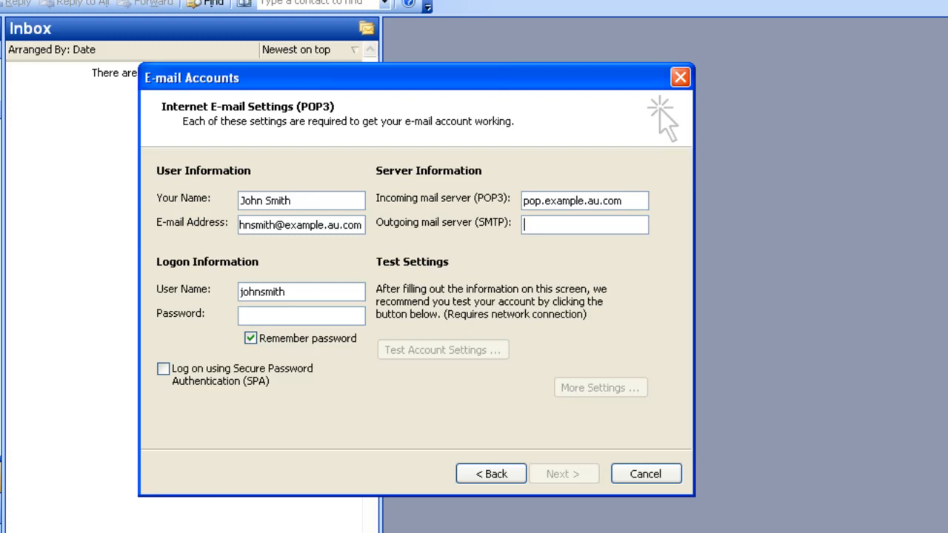
type("smtp")
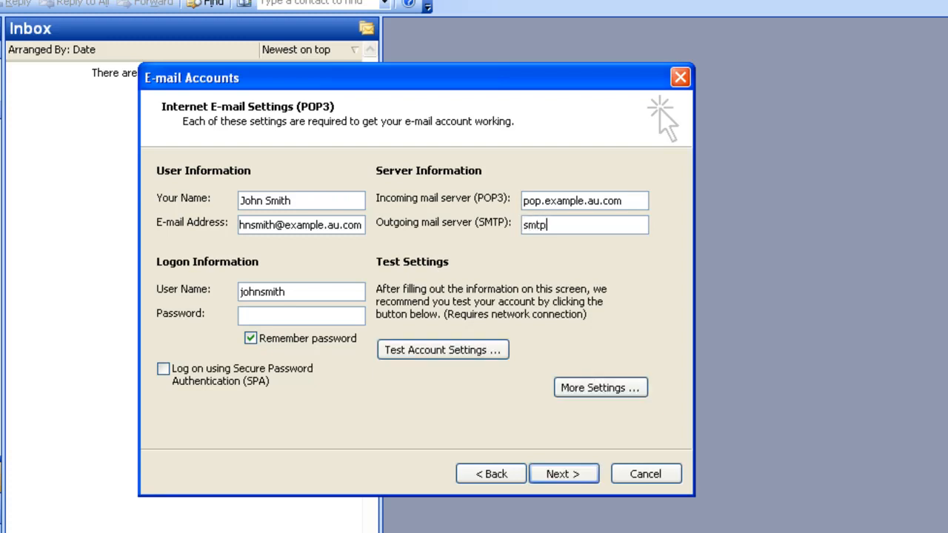
type(".example.au.com")
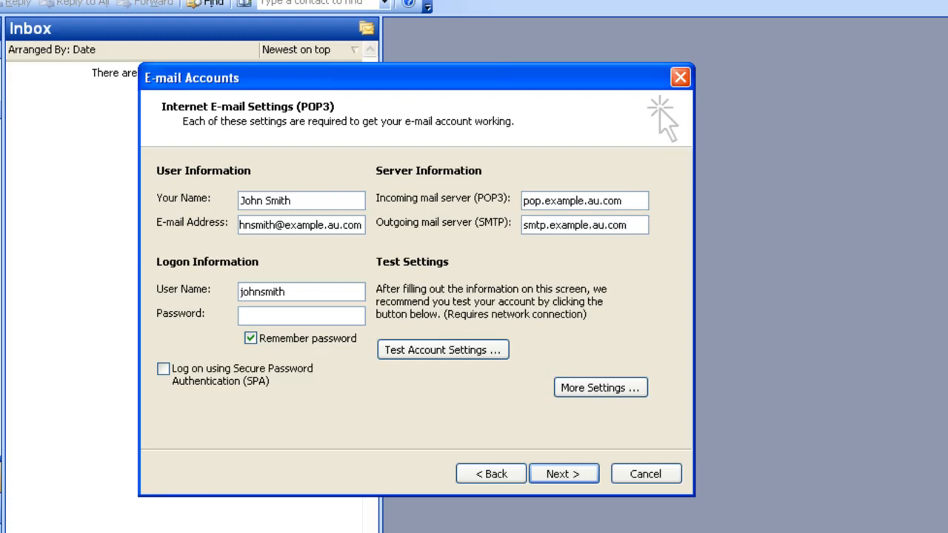
mouse_move(280, 317)
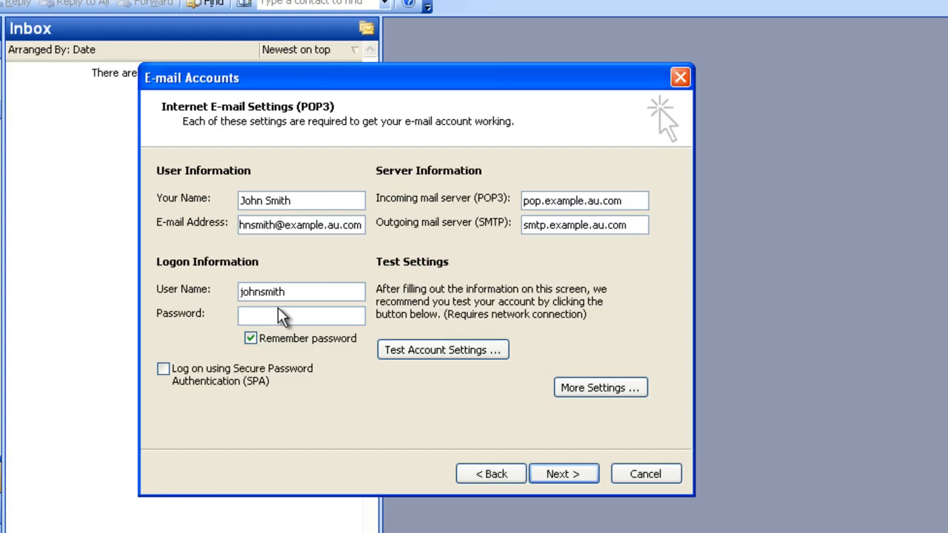
double_click(279, 291)
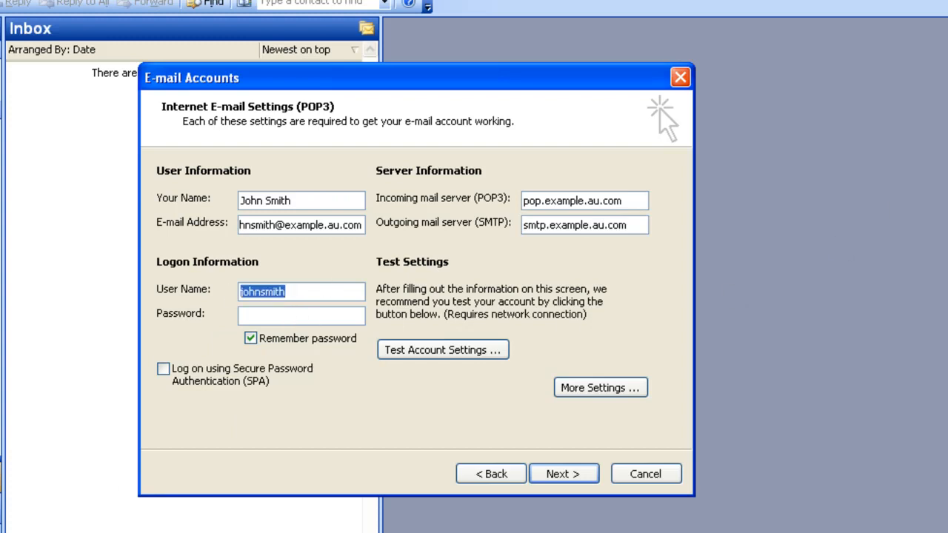
type("j")
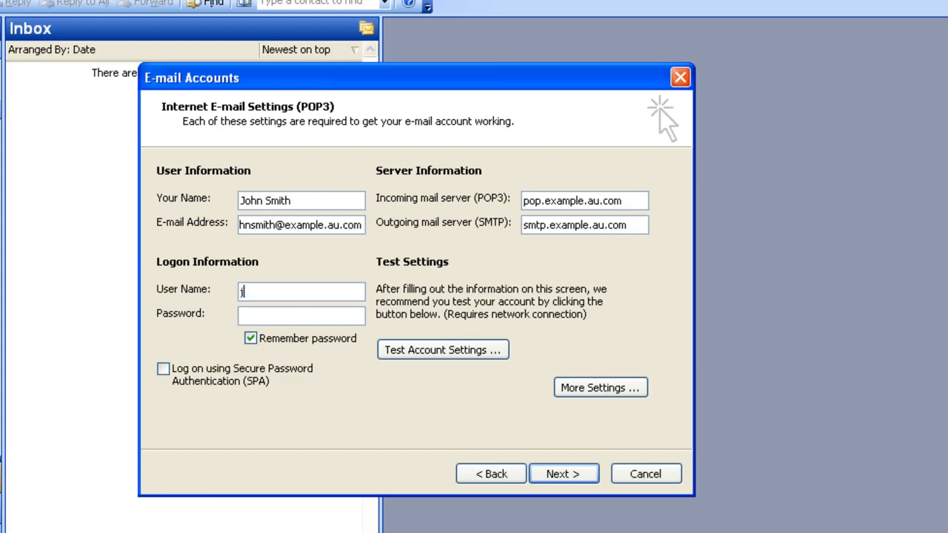
type("ohnsmith@example")
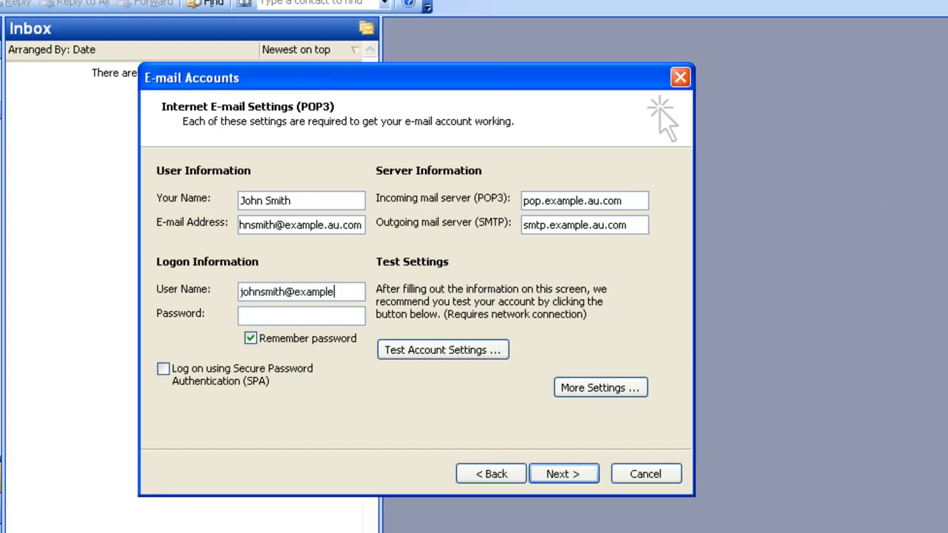
type("hnsmith@example.au.com")
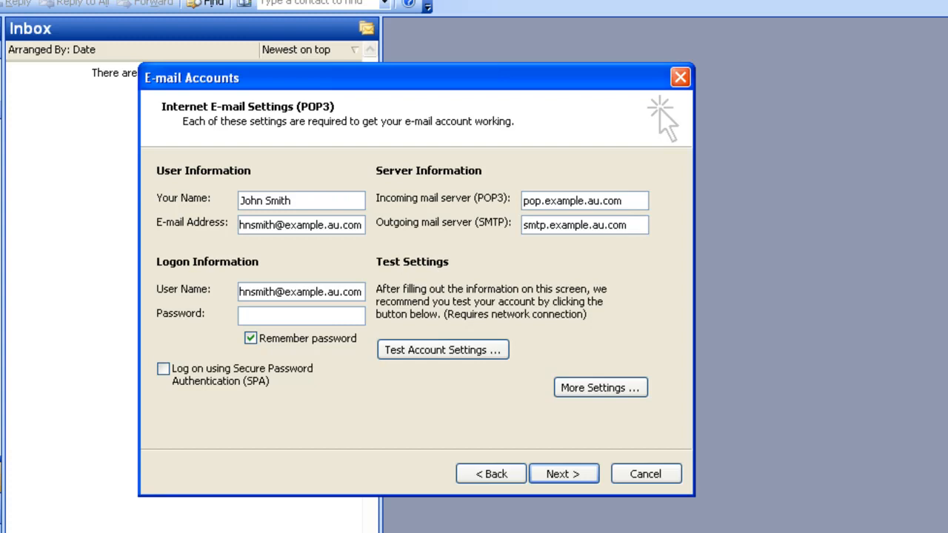
Enter the account password and go to More Settings
left_click(300, 315)
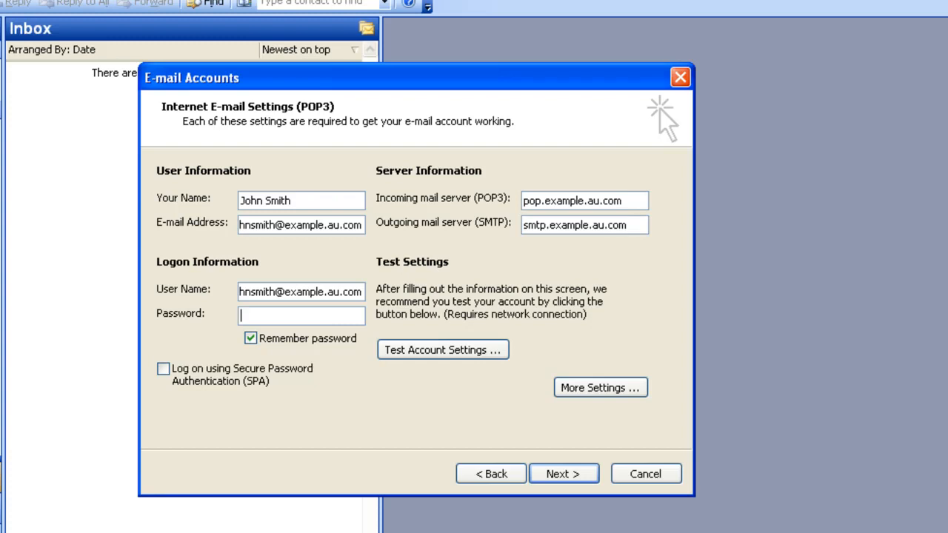
type("****")
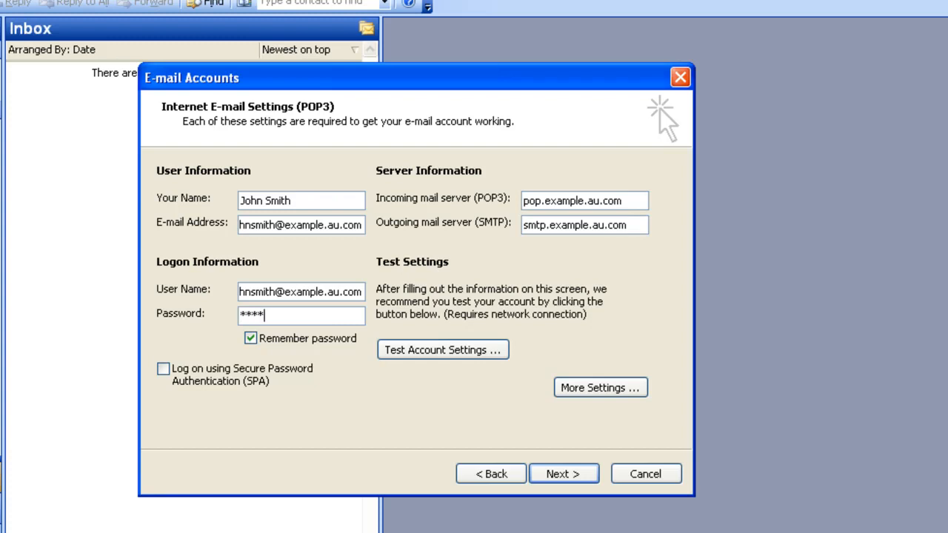
type("***")
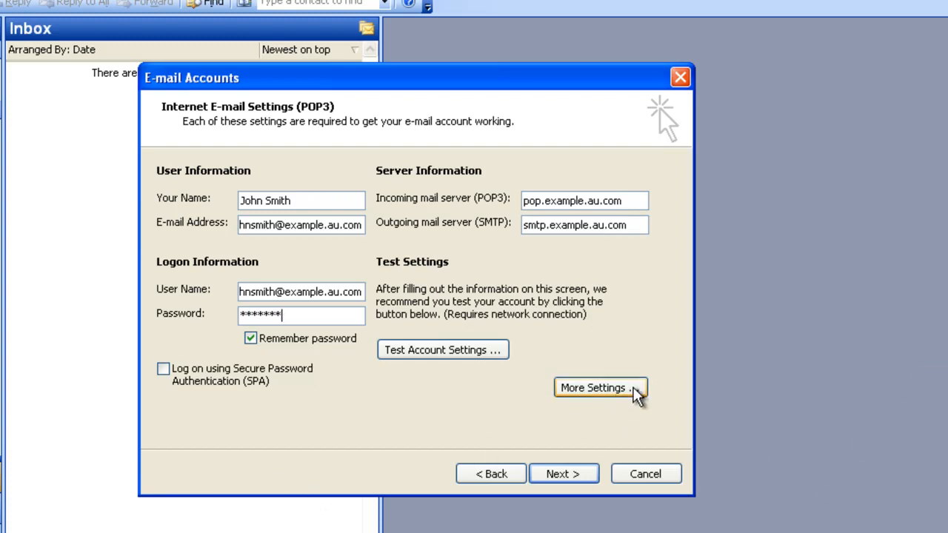
left_click(600, 388)
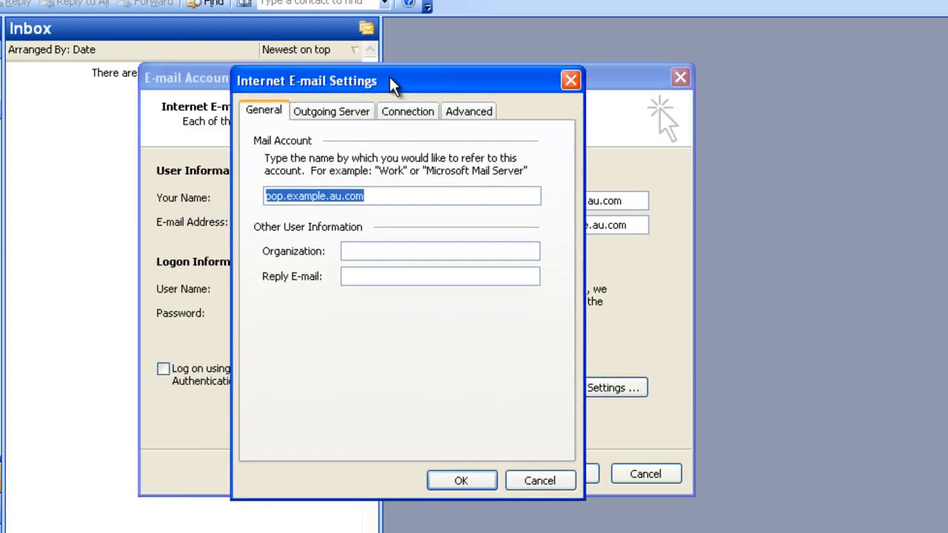
On Outgoing Server, require SMTP authentication using the incoming server's logon settings
left_click(332, 102)
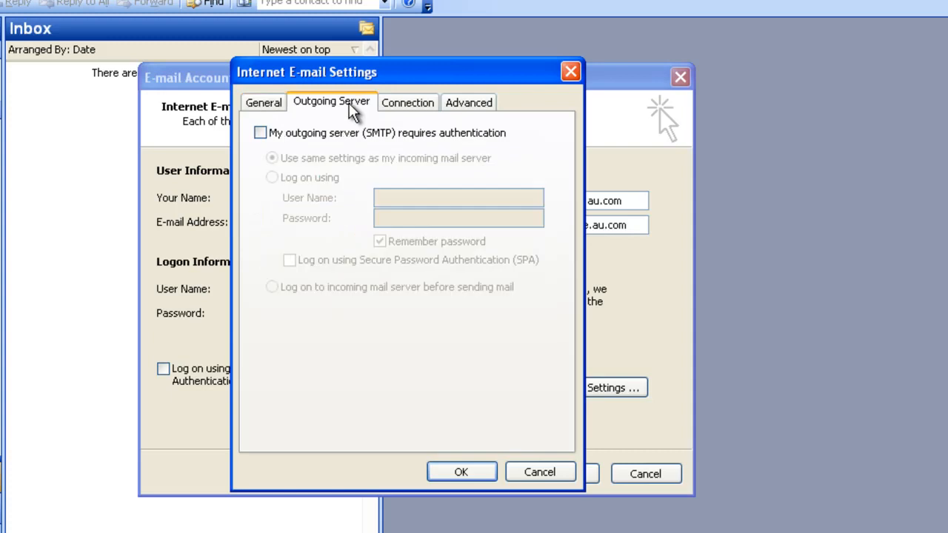
left_click(261, 133)
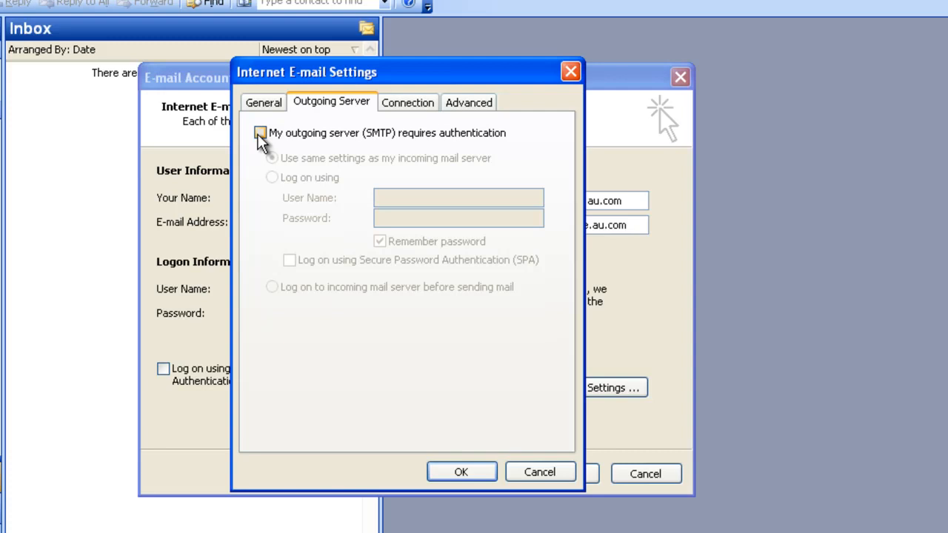
left_click(260, 133)
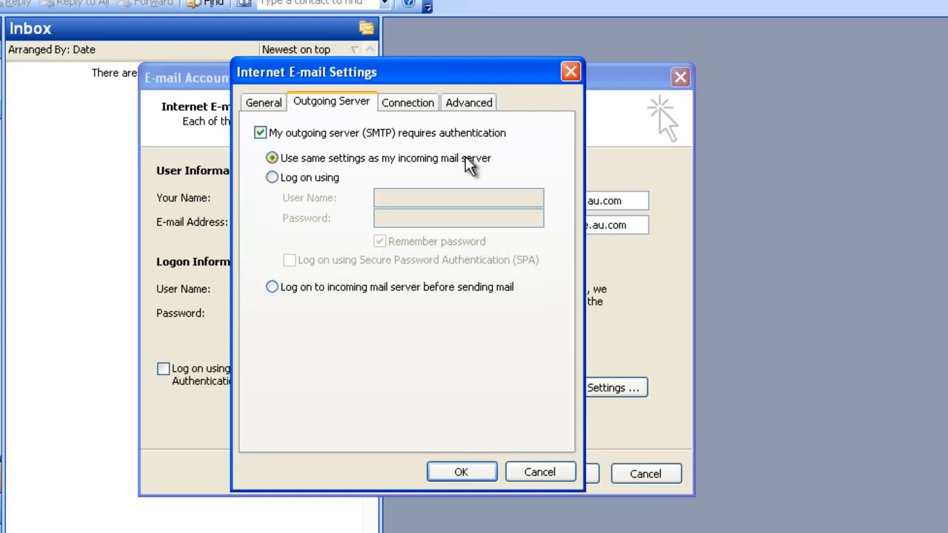
mouse_move(403, 175)
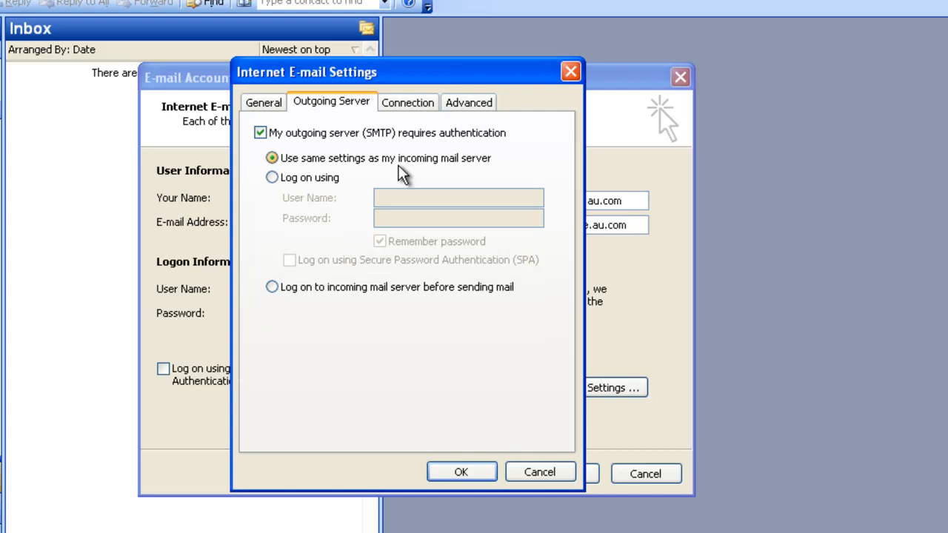
mouse_move(532, 162)
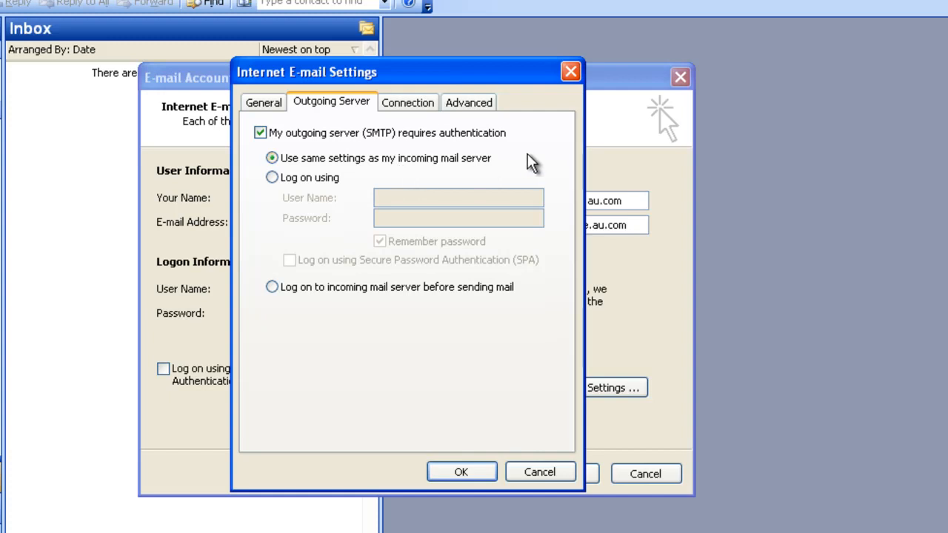
On Advanced, change the outgoing SMTP port from 25 to 587
left_click(469, 102)
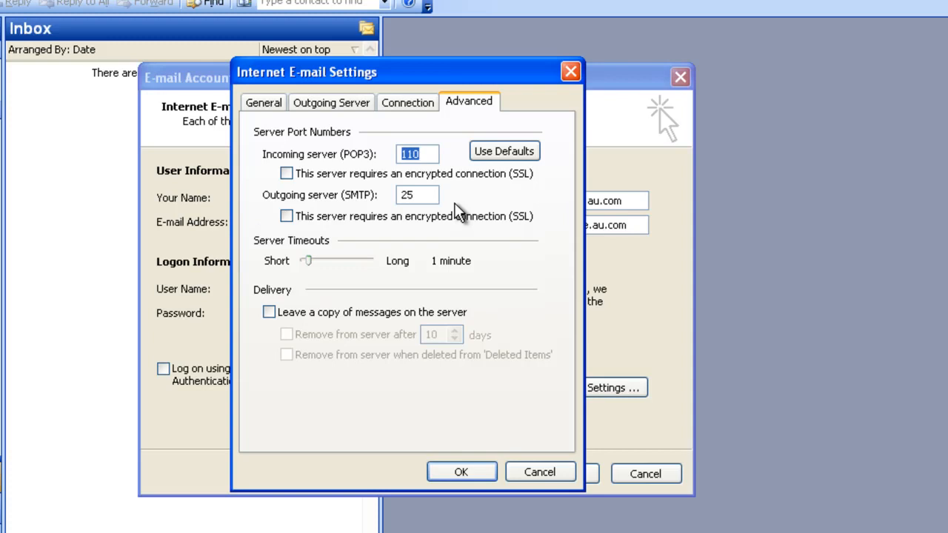
left_click(418, 195)
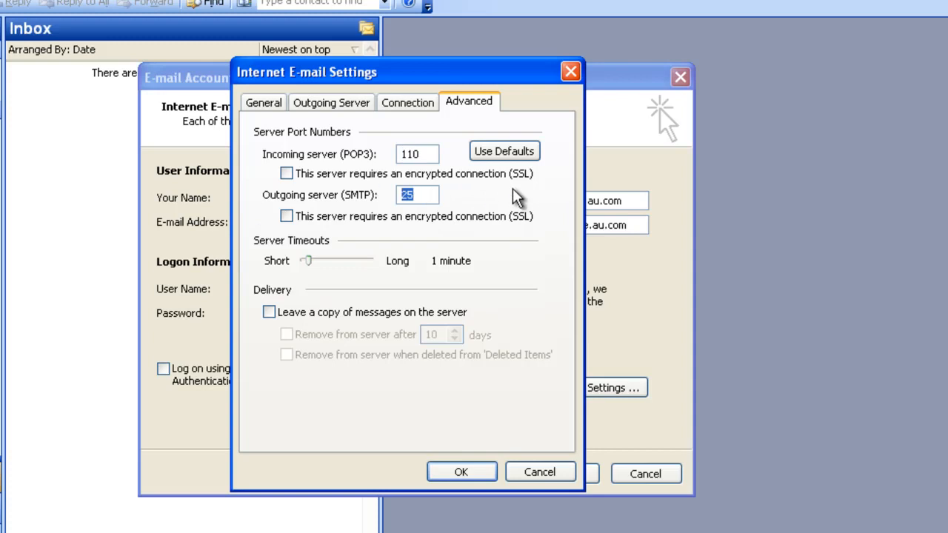
type("587")
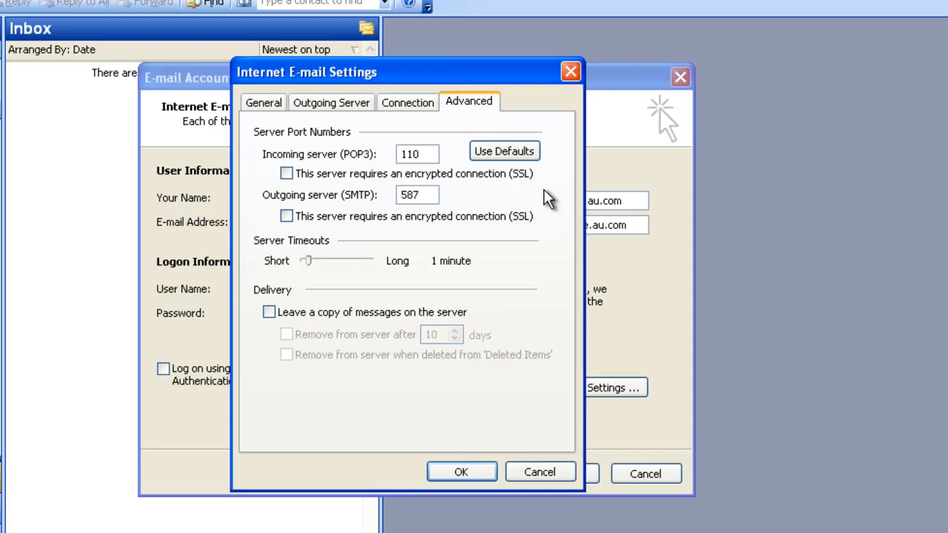
left_click(418, 196)
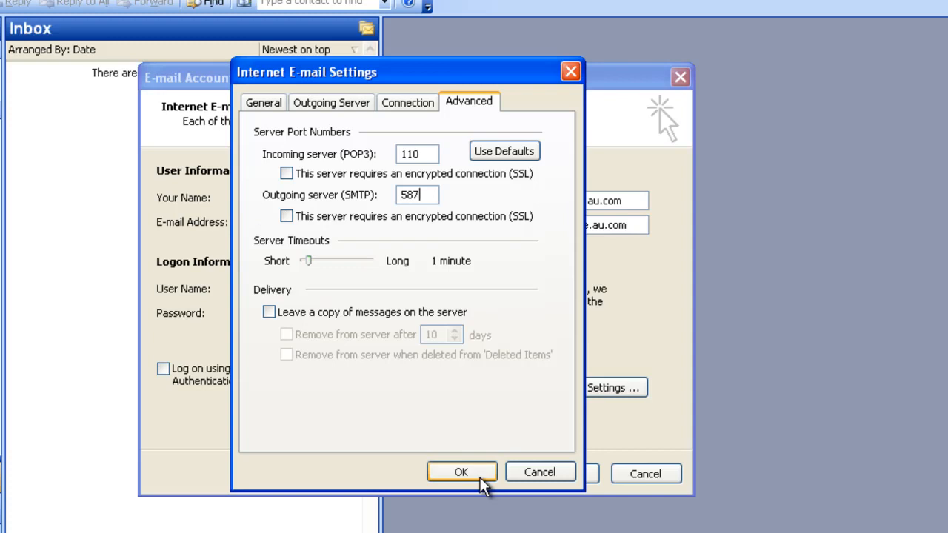
Confirm the extra settings, run Test Account Settings and close the successful results
left_click(461, 472)
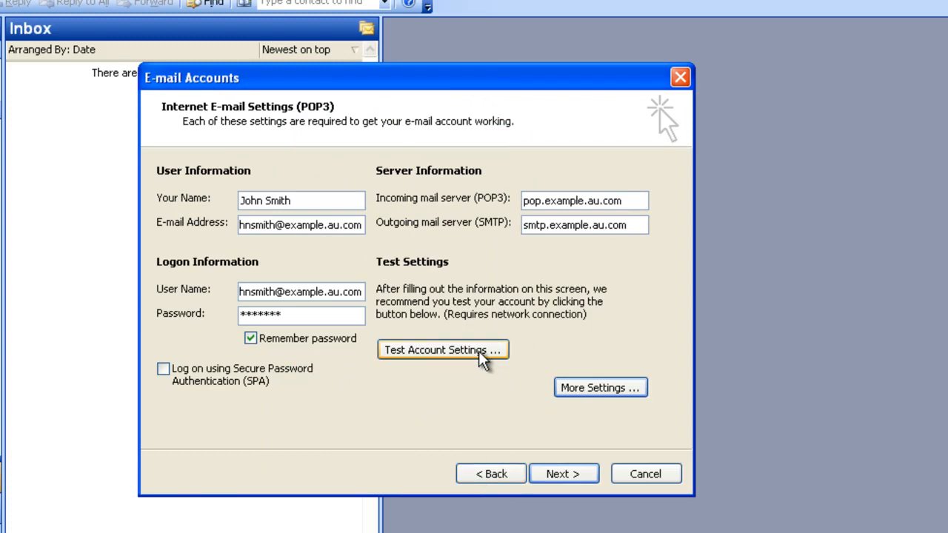
left_click(442, 350)
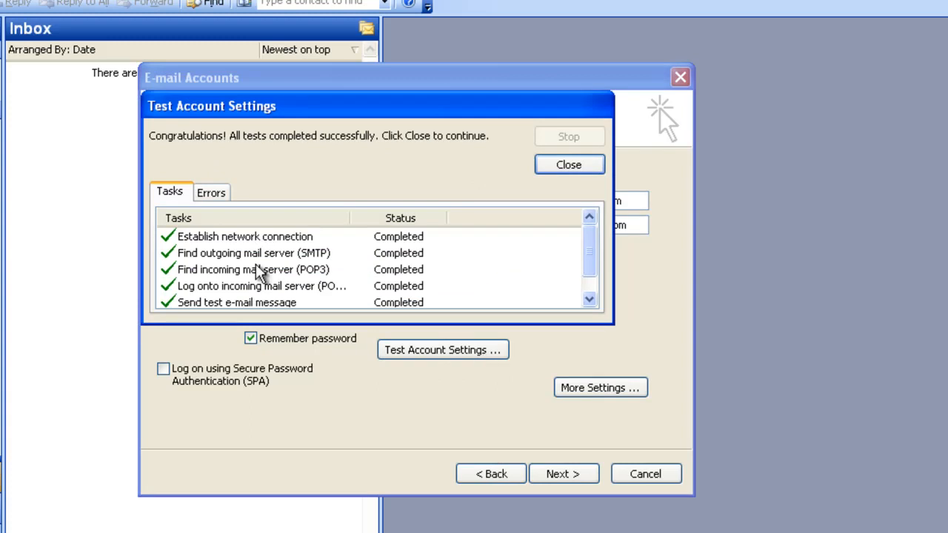
mouse_move(184, 314)
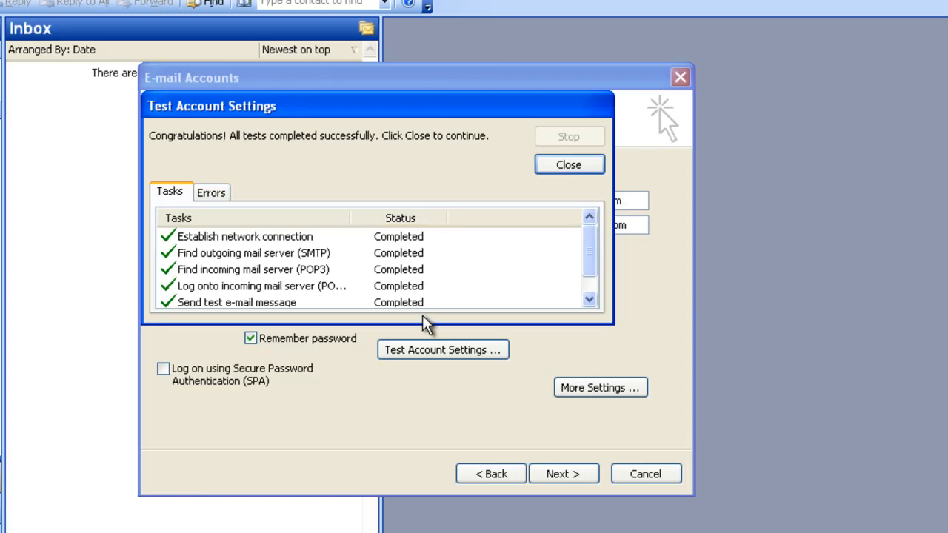
mouse_move(181, 310)
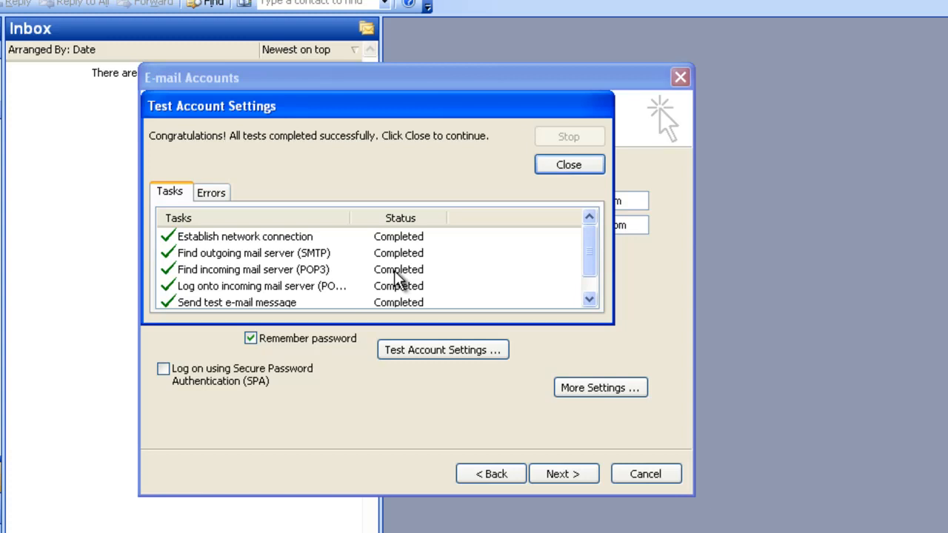
mouse_move(457, 287)
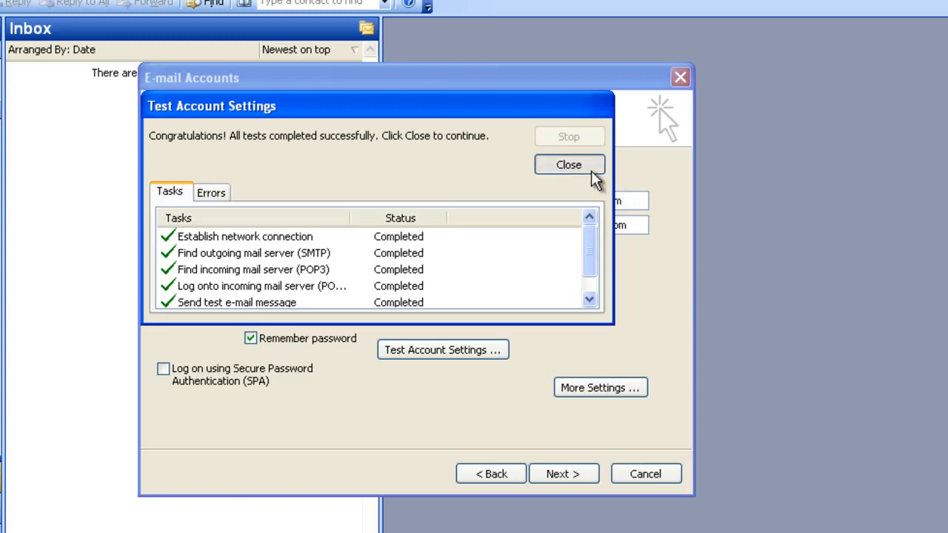
left_click(569, 165)
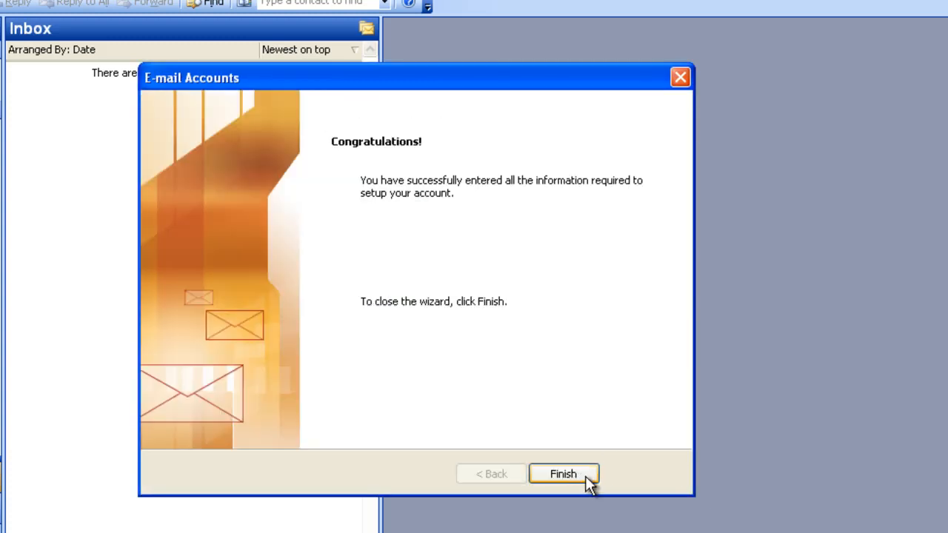
Finish the wizard and run Send/Receive to deliver the test message to the Inbox
left_click(563, 475)
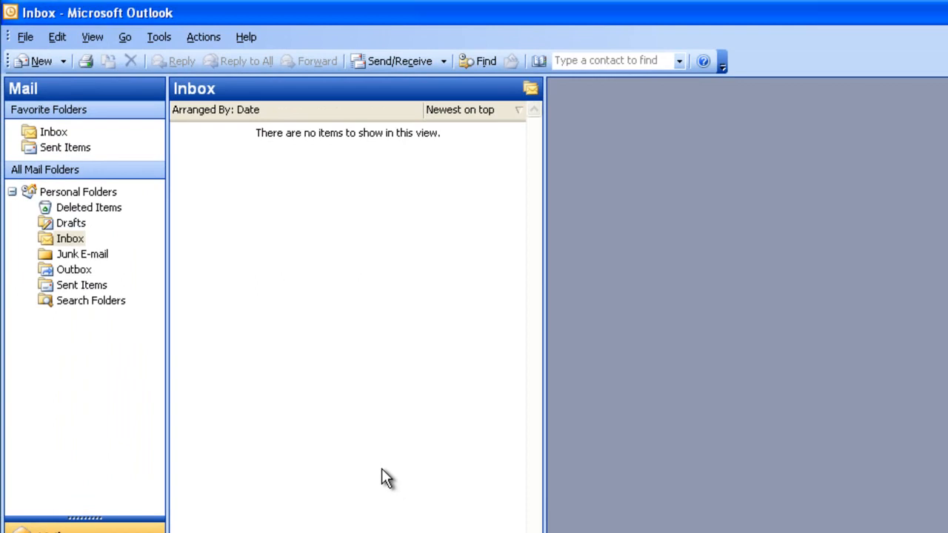
mouse_move(400, 60)
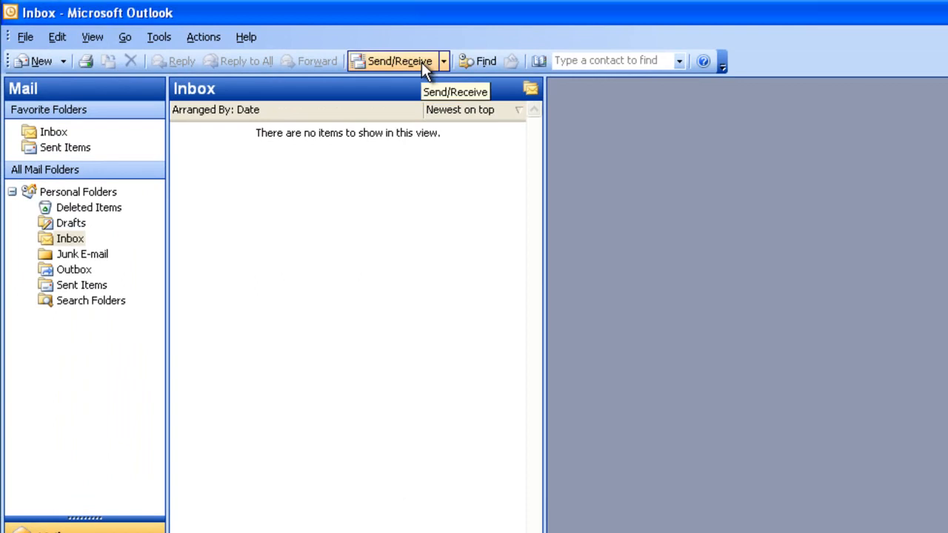
left_click(400, 61)
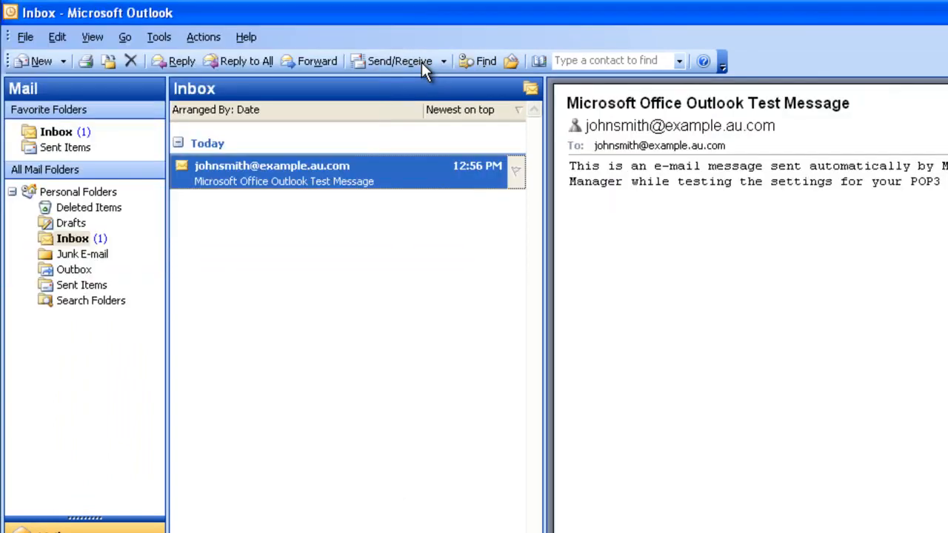
mouse_move(347, 281)
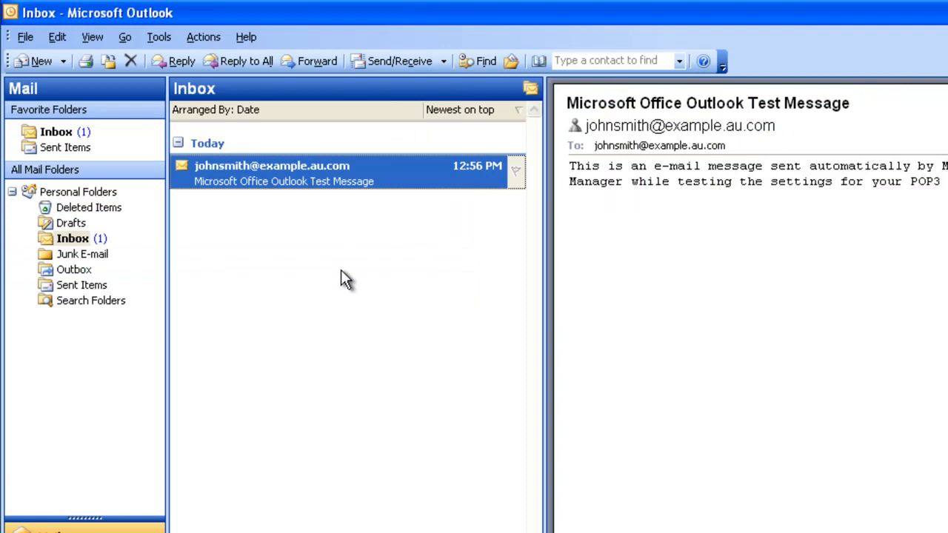
mouse_move(222, 175)
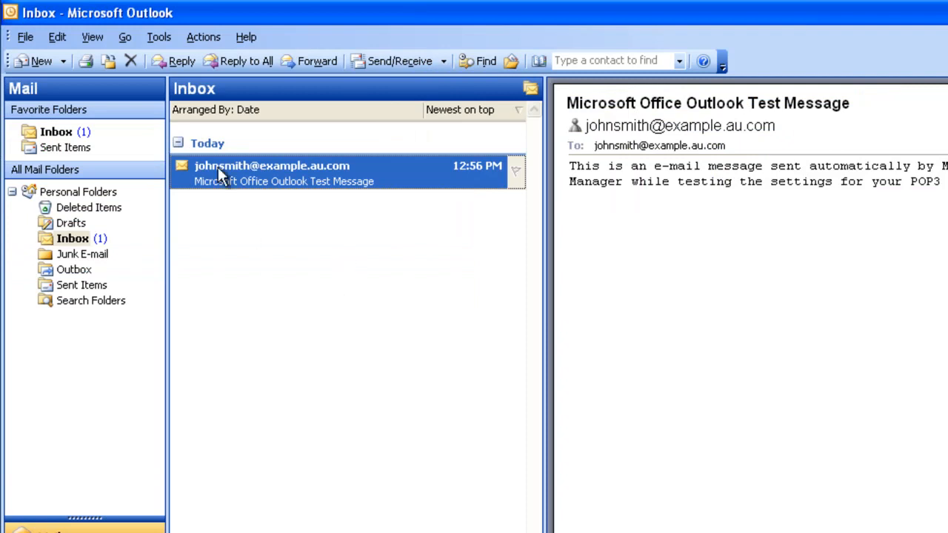
left_click(159, 36)
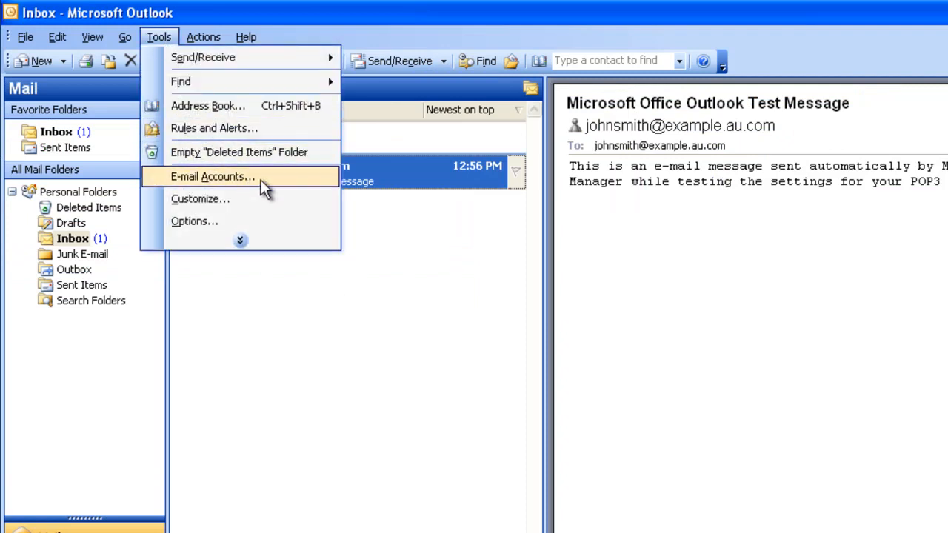
Reopen E-mail Accounts, view existing accounts and change the pop.example.au.com account
left_click(213, 176)
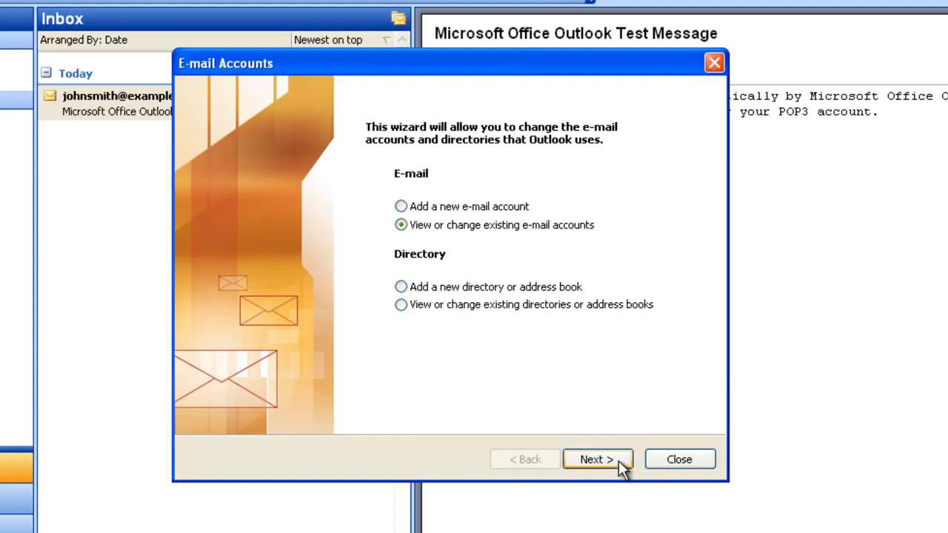
left_click(597, 459)
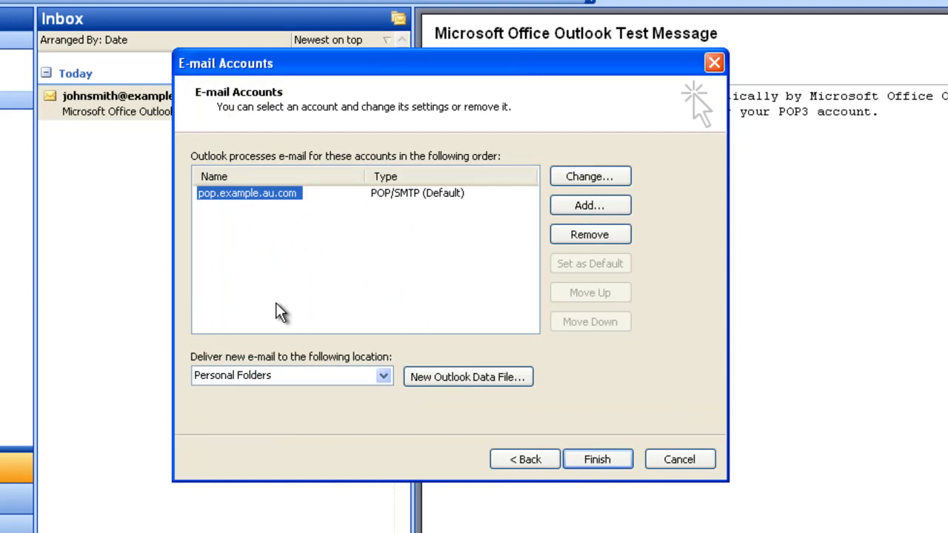
mouse_move(246, 202)
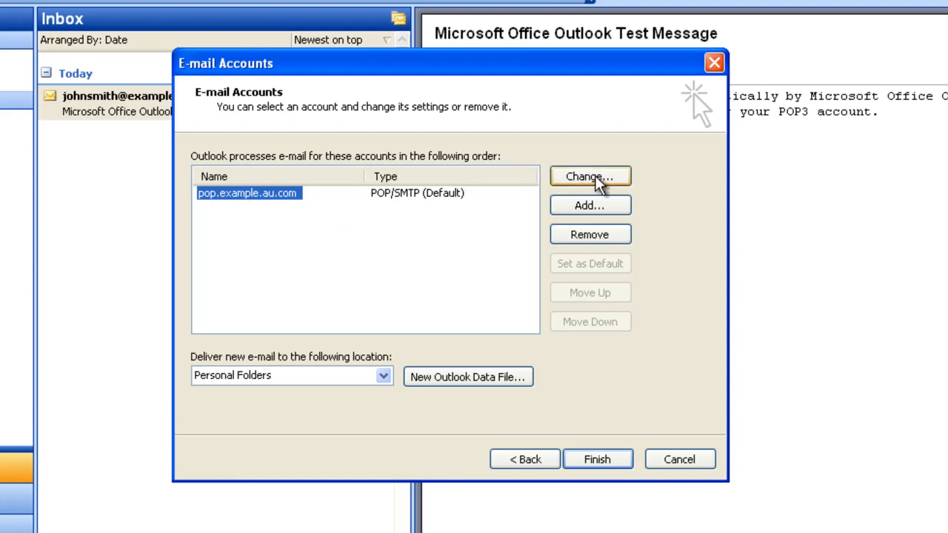
left_click(590, 176)
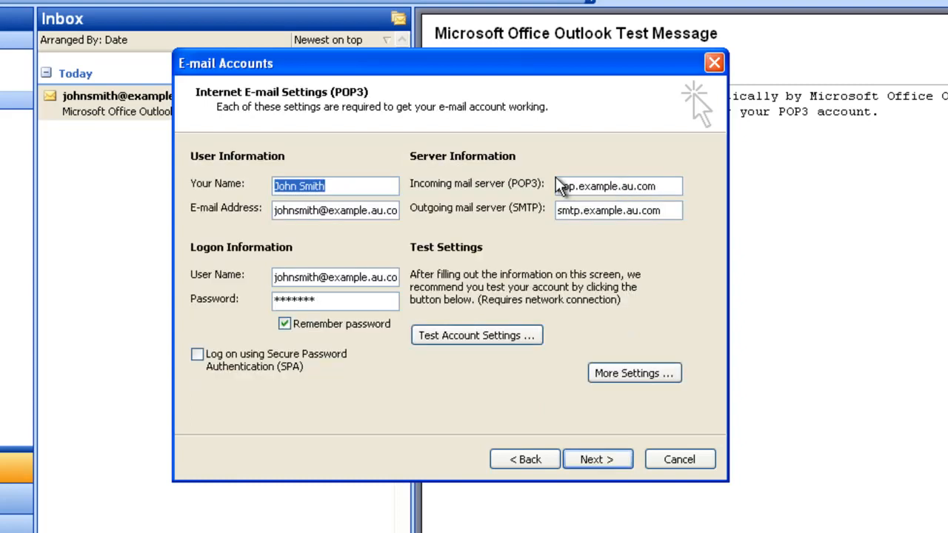
mouse_move(532, 429)
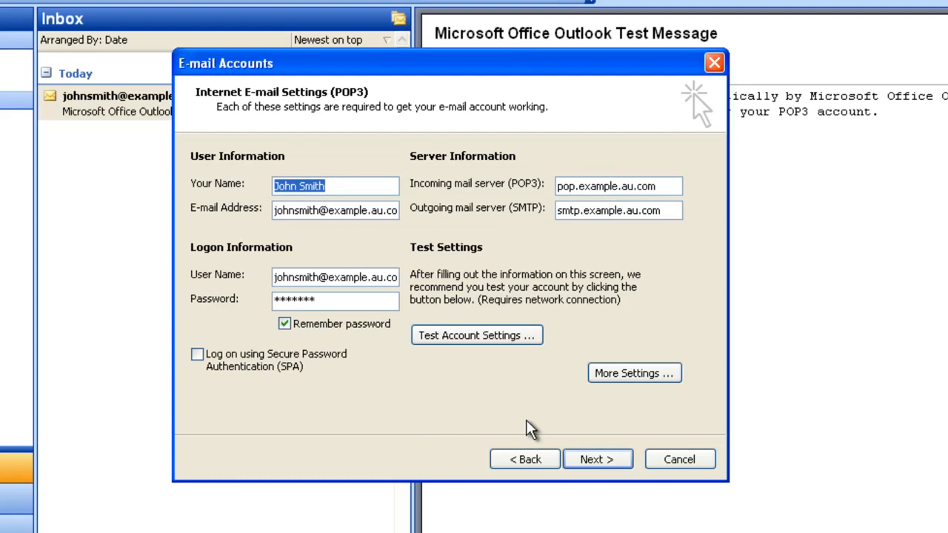